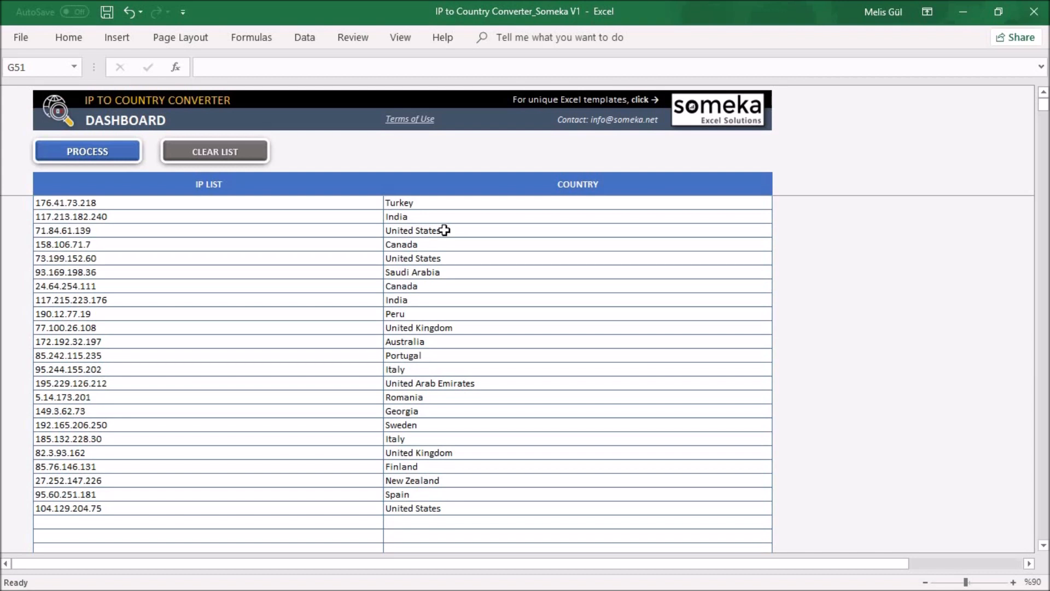
{"action": "mouse_move", "coordinate": [614, 512]}
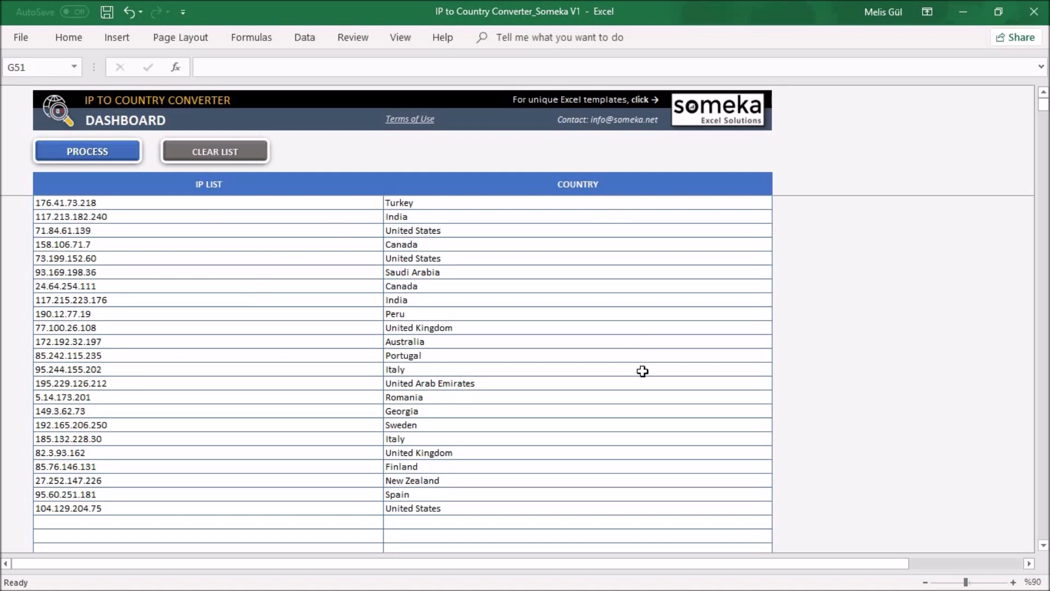
{"action": "mouse_move", "coordinate": [246, 201]}
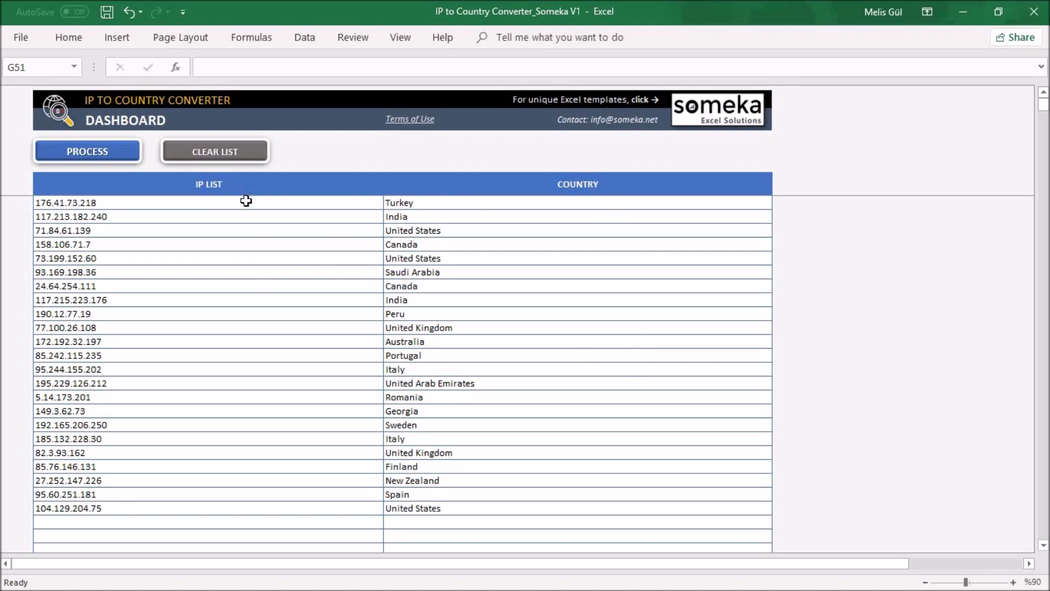
Clear the dashboard's current IP list and confirm the deletion
{"action": "double_click", "coordinate": [64, 203]}
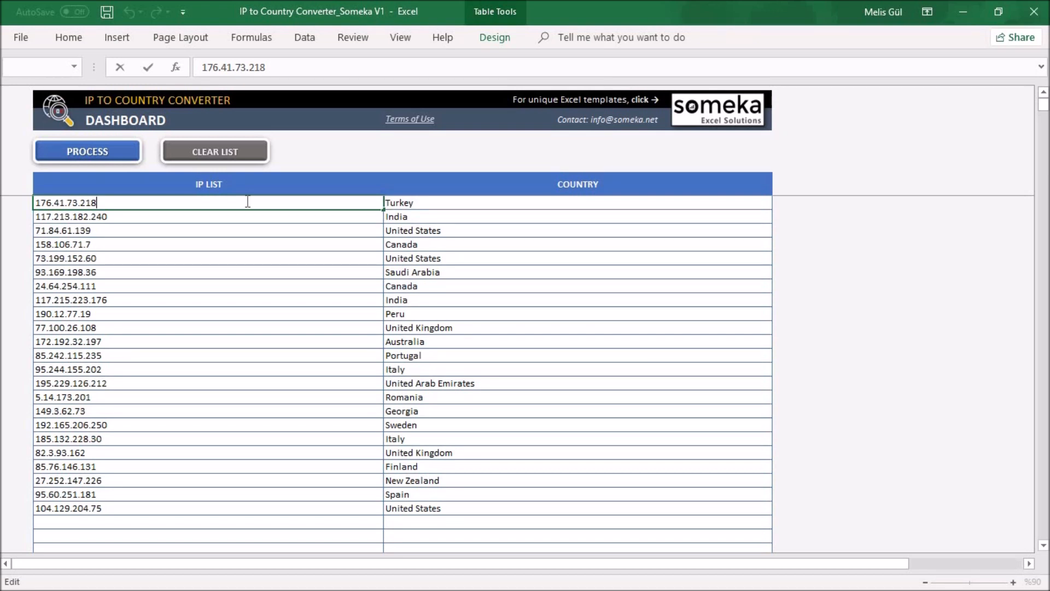
{"action": "mouse_move", "coordinate": [231, 303]}
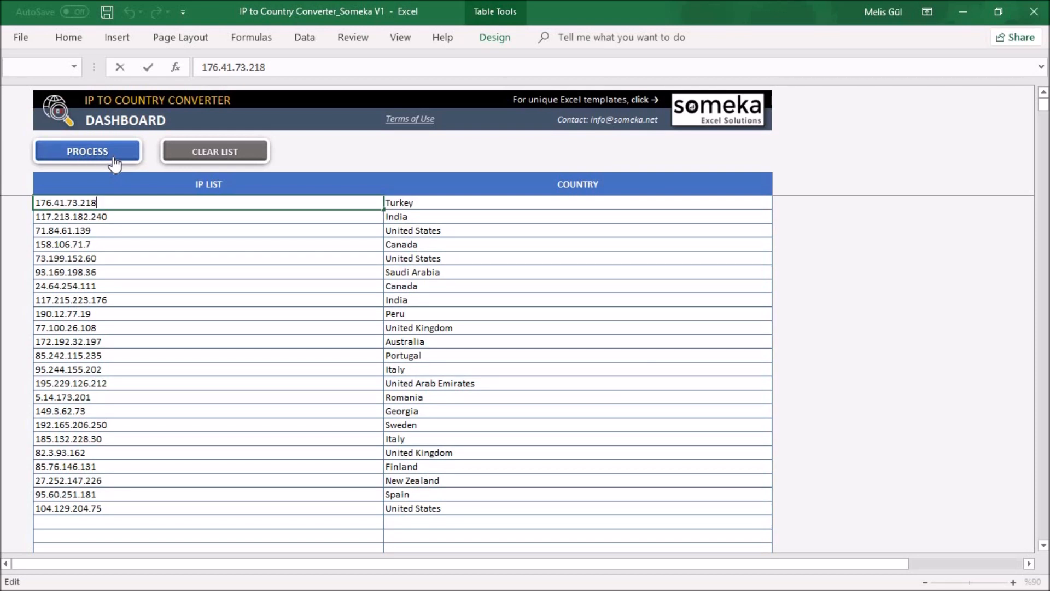
{"action": "mouse_move", "coordinate": [387, 470]}
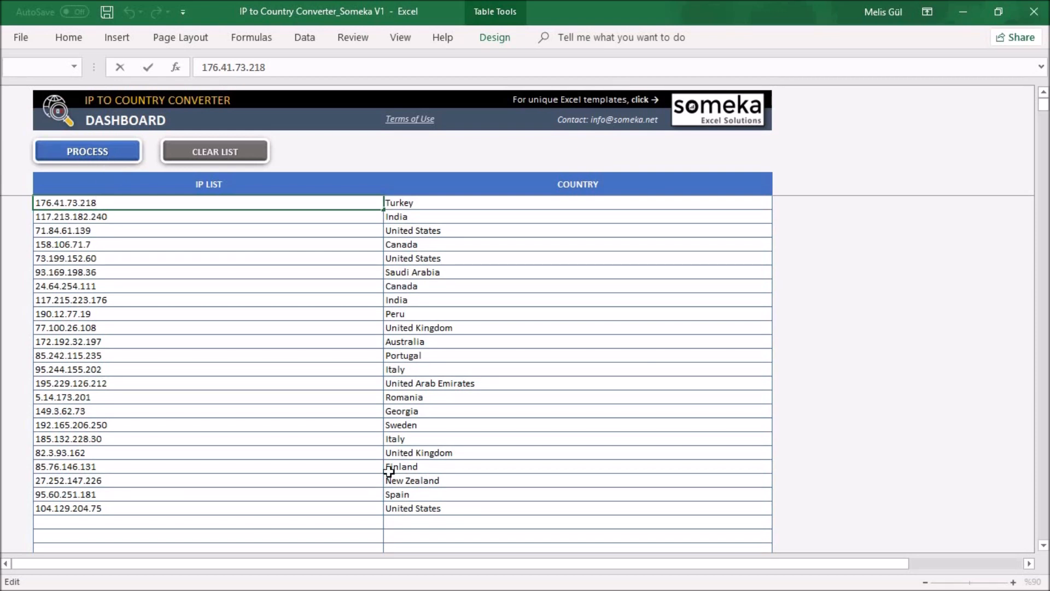
{"action": "left_click", "coordinate": [215, 151]}
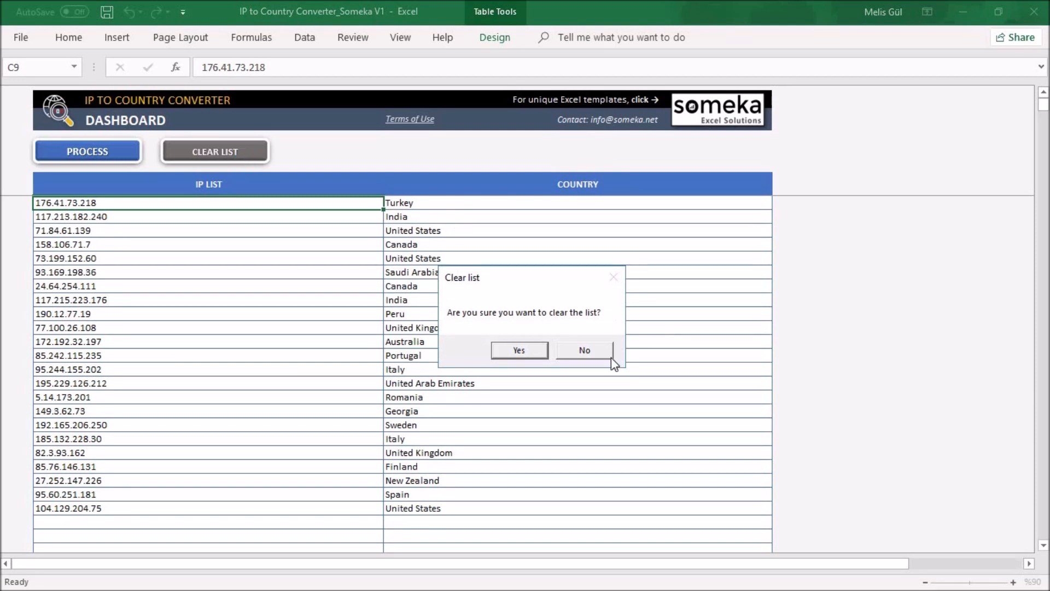
{"action": "left_click", "coordinate": [517, 350]}
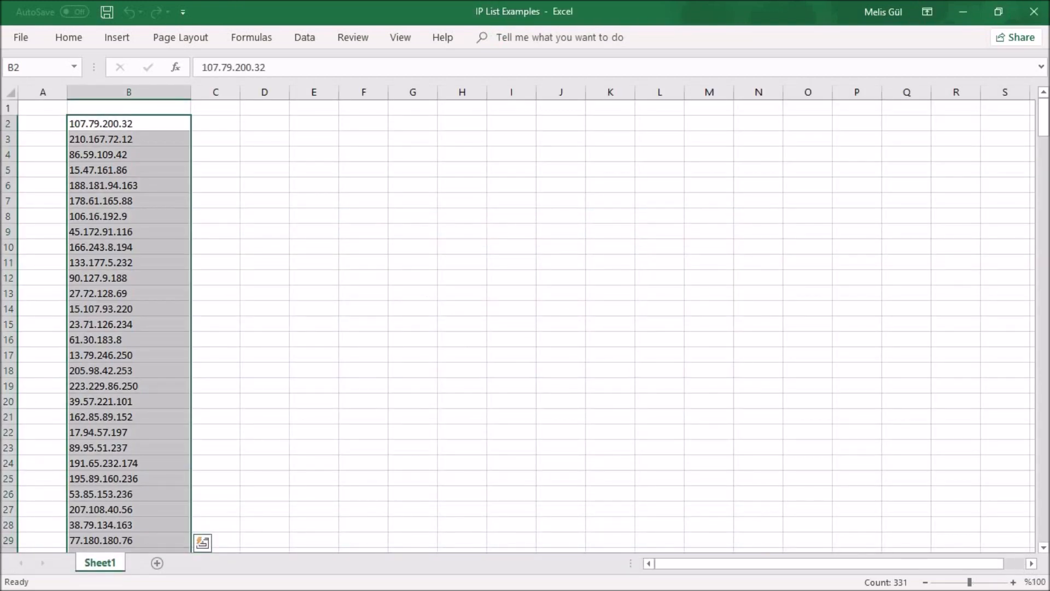
{"action": "mouse_move", "coordinate": [429, 411]}
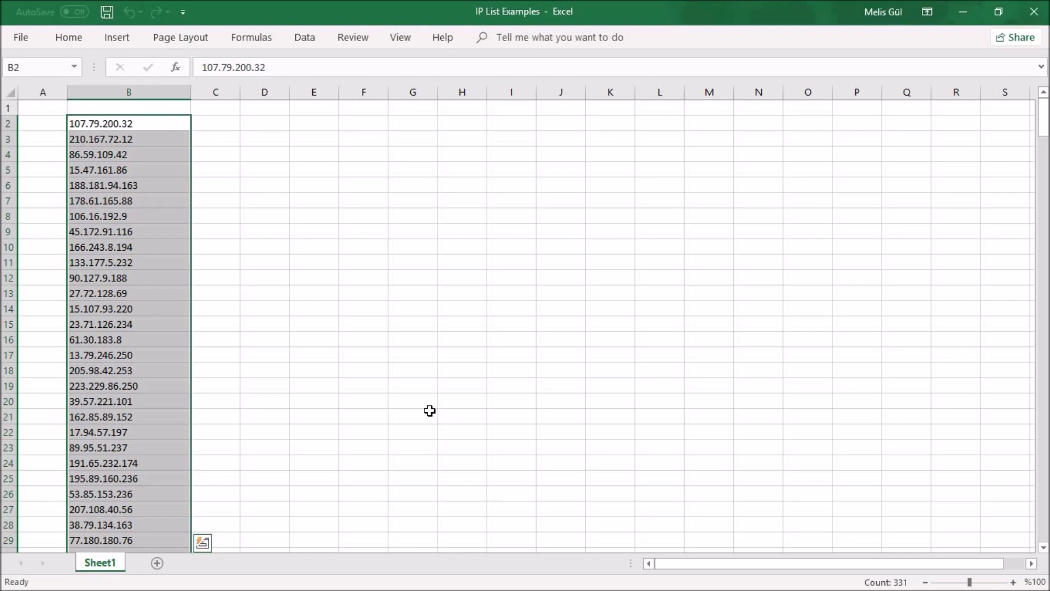
Copy the example IP column and paste it into the converter list as values only
{"action": "key", "text": "ctrl+c"}
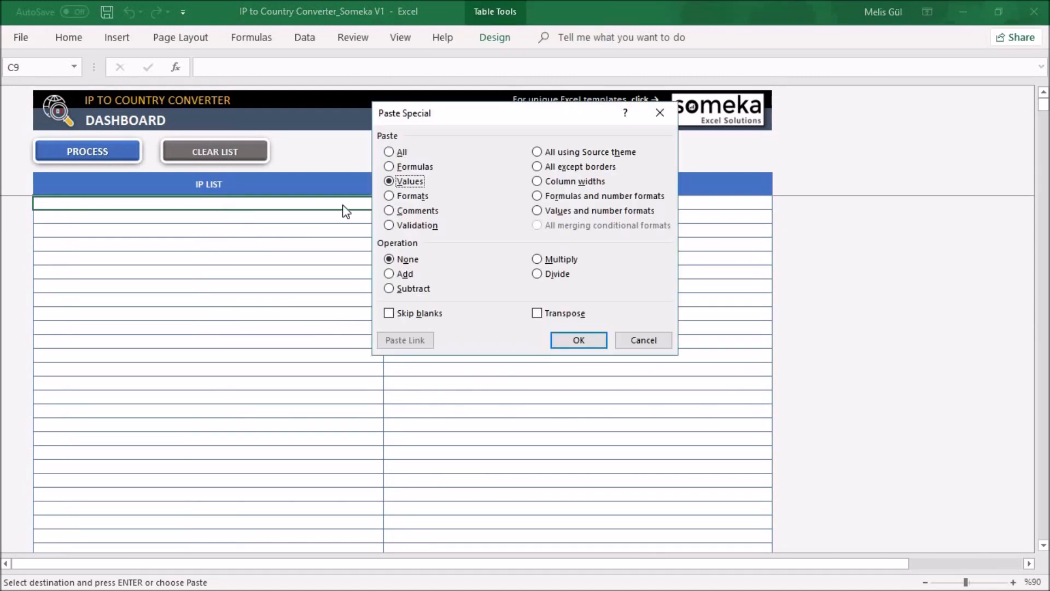
{"action": "left_click", "coordinate": [577, 339]}
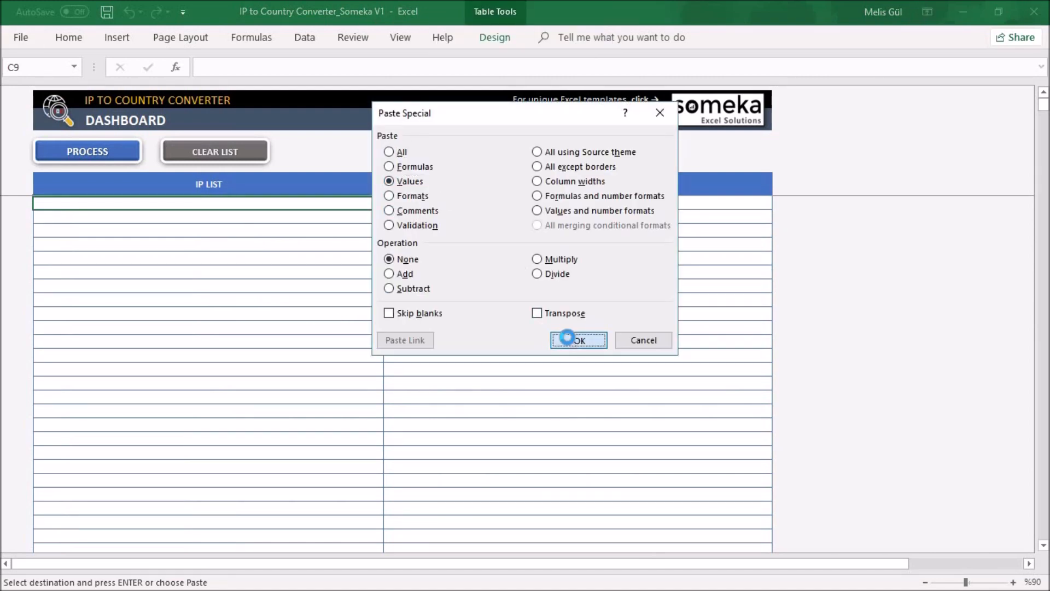
{"action": "left_click", "coordinate": [577, 339]}
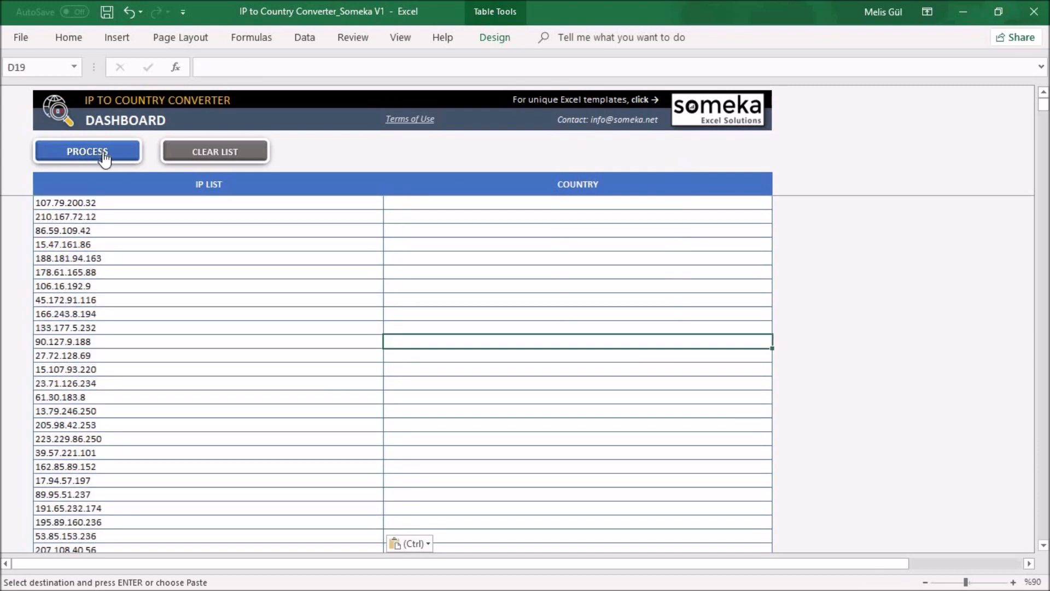
Run Process so each pasted IP gets its country, e.g. 107.79.200.32 → United States
{"action": "left_click", "coordinate": [88, 151]}
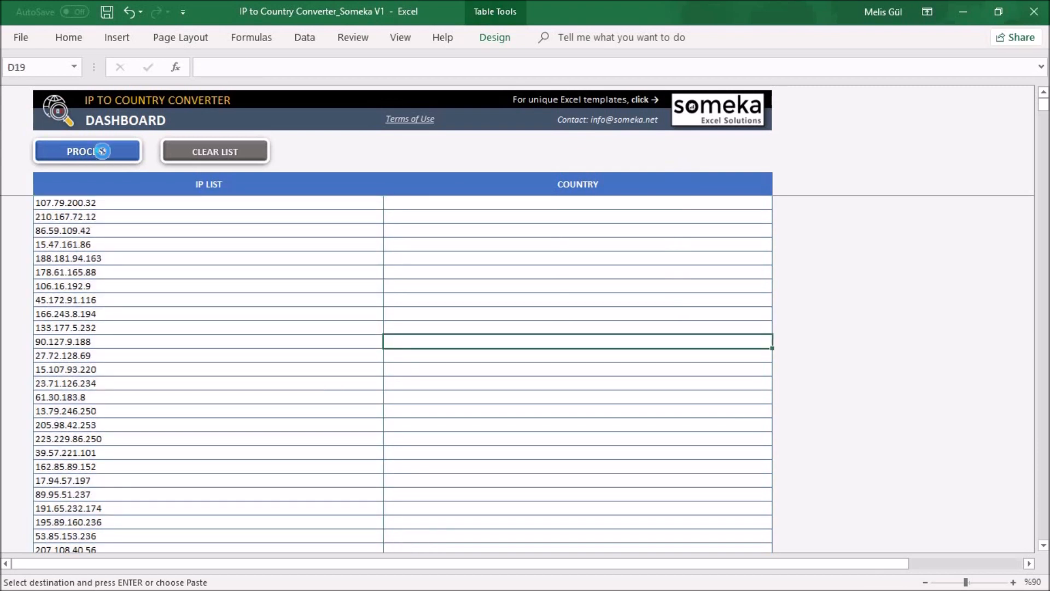
{"action": "left_click", "coordinate": [88, 151]}
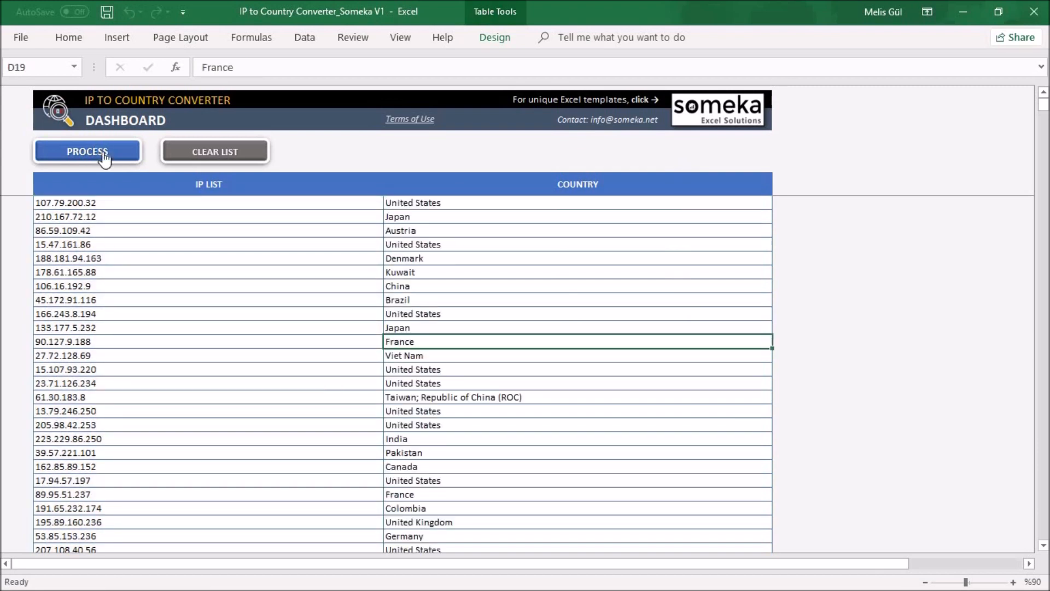
{"action": "mouse_move", "coordinate": [236, 499]}
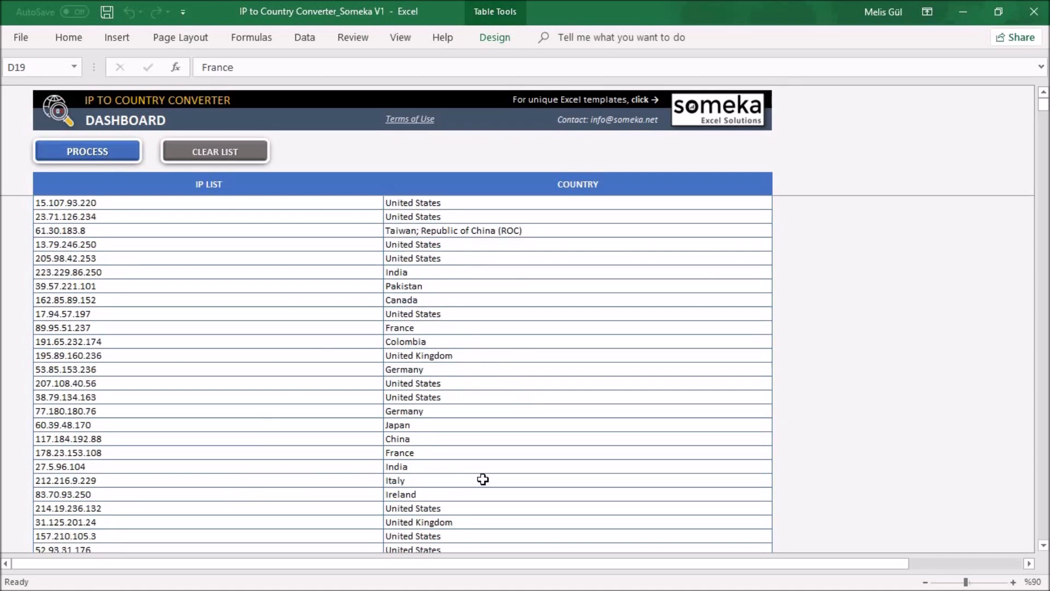
{"action": "mouse_move", "coordinate": [502, 478]}
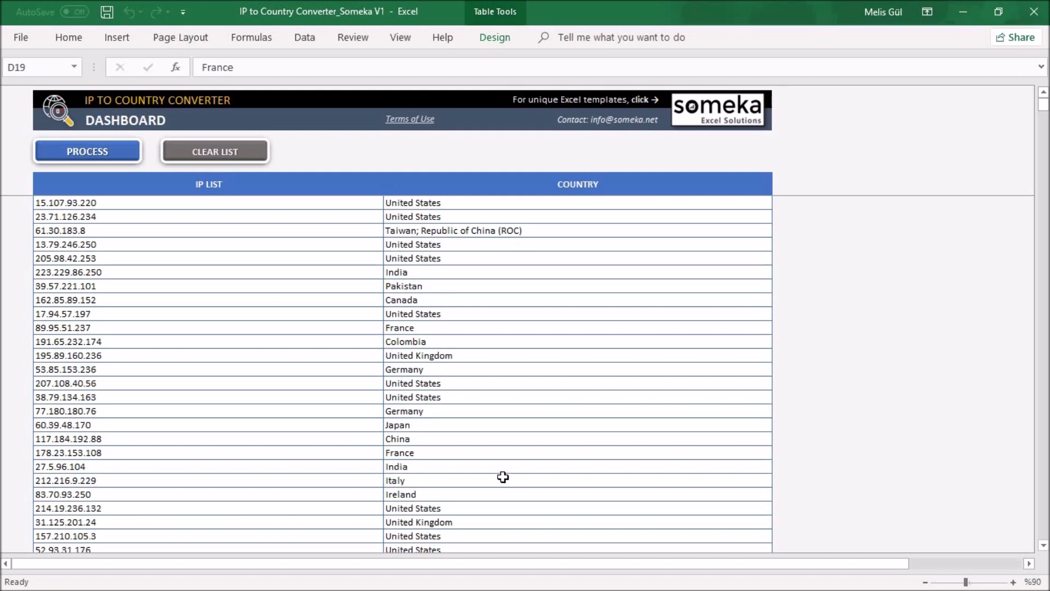
{"action": "mouse_move", "coordinate": [498, 470]}
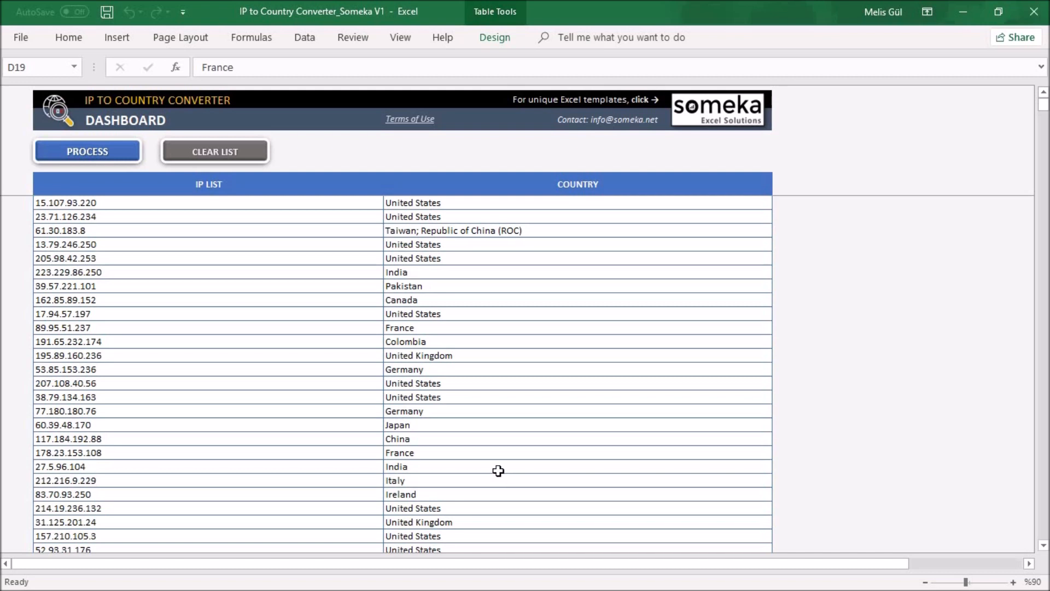